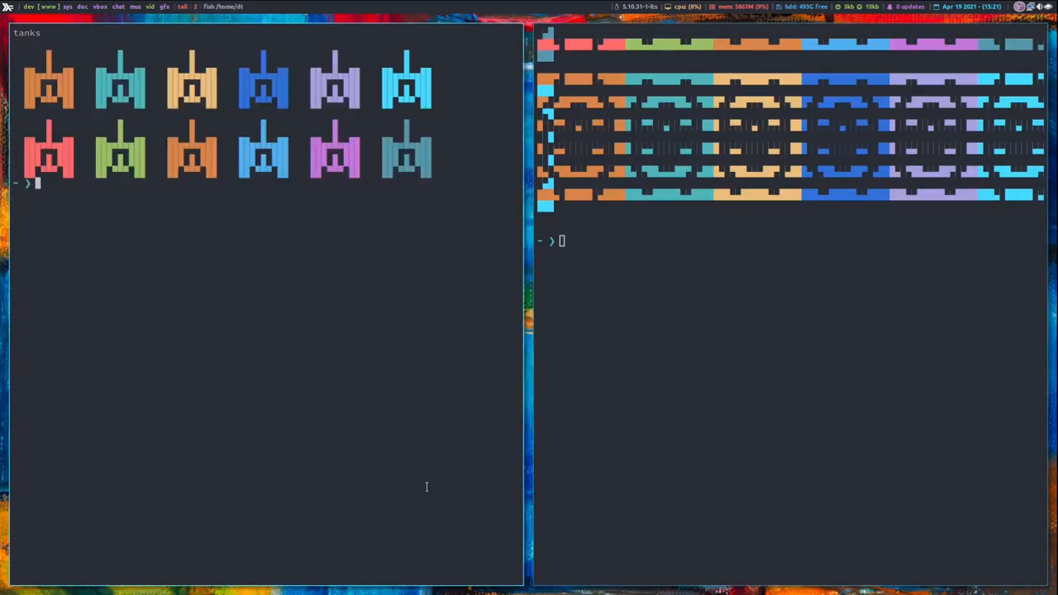
{"action": "mouse_move", "coordinate": [150, 302]}
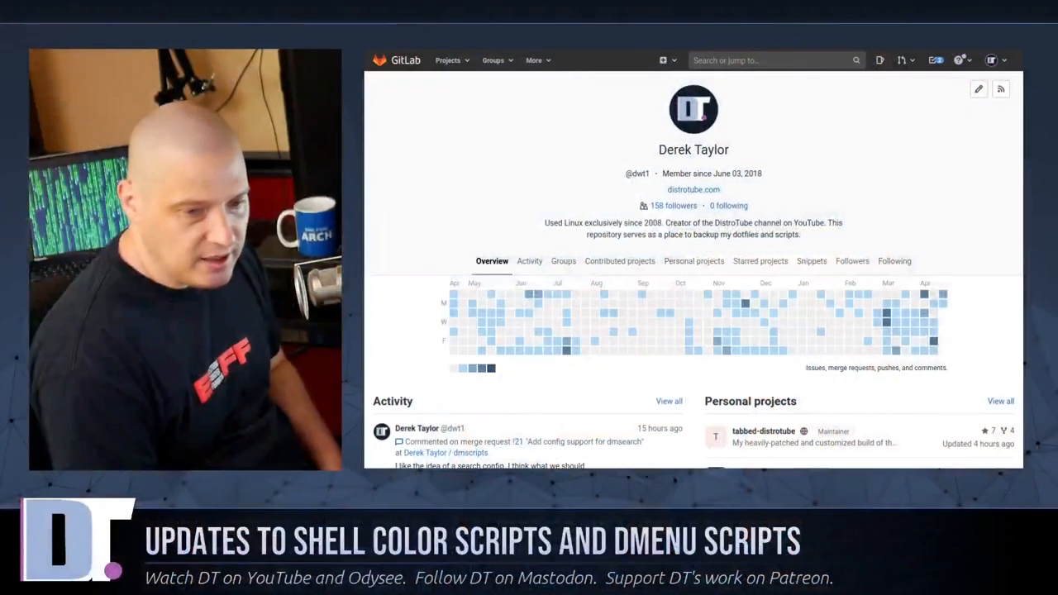
Scroll down the colorscript manual document toward the 'As MAN file' export option
{"action": "scroll", "scroll_direction": "down", "scroll_amount": 3}
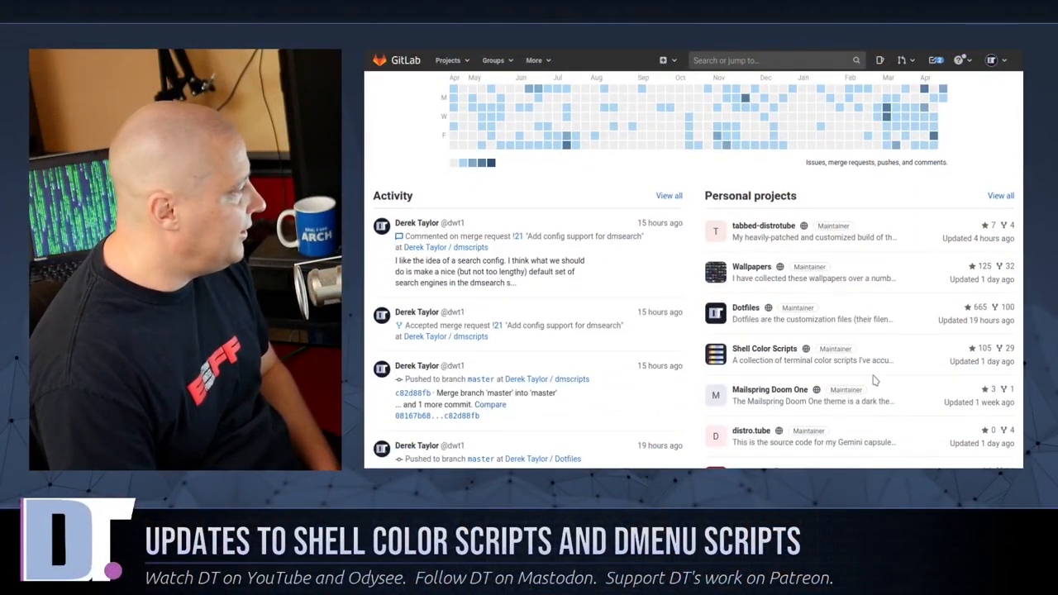
{"action": "scroll", "scroll_direction": "down", "scroll_amount": 3}
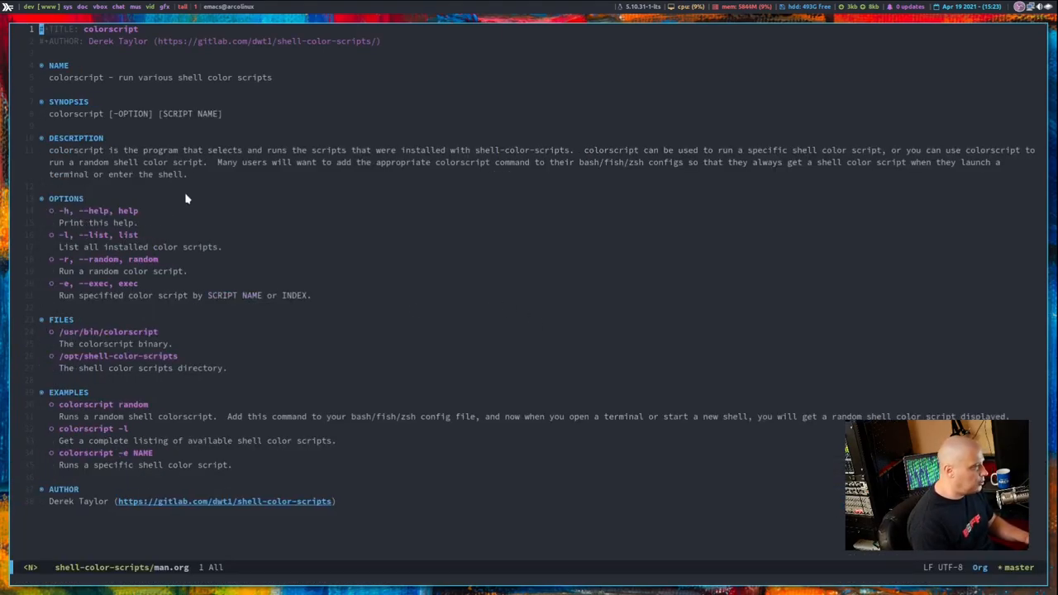
{"action": "mouse_move", "coordinate": [480, 346]}
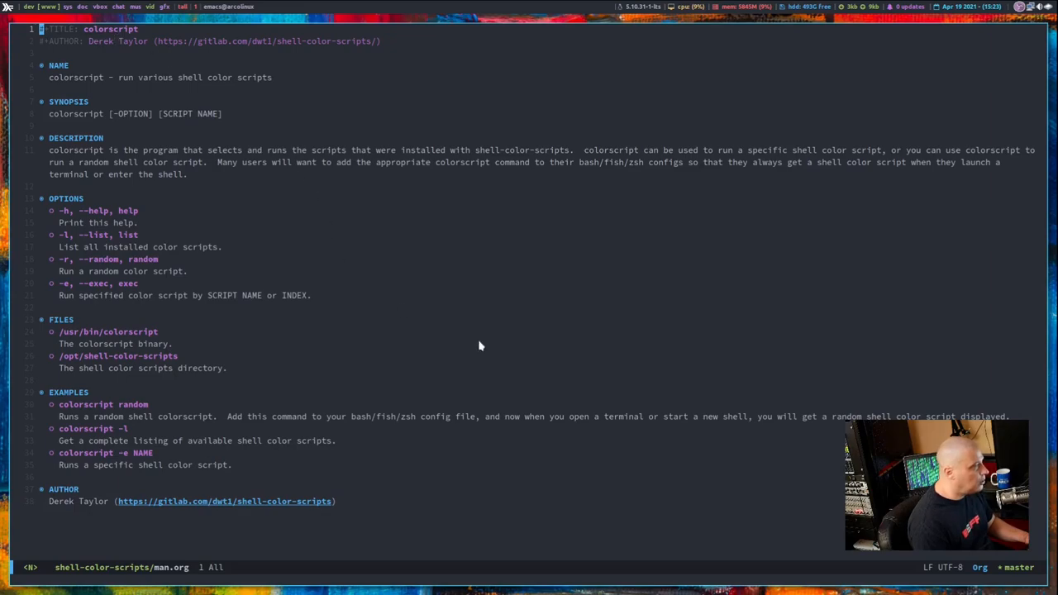
{"action": "mouse_move", "coordinate": [115, 123]}
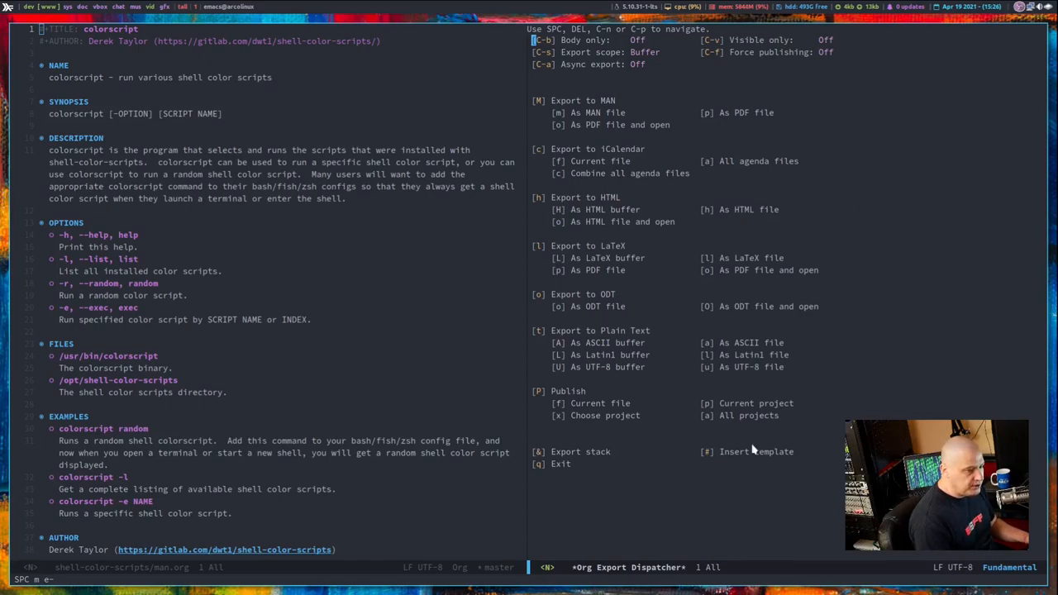
{"action": "mouse_move", "coordinate": [553, 113]}
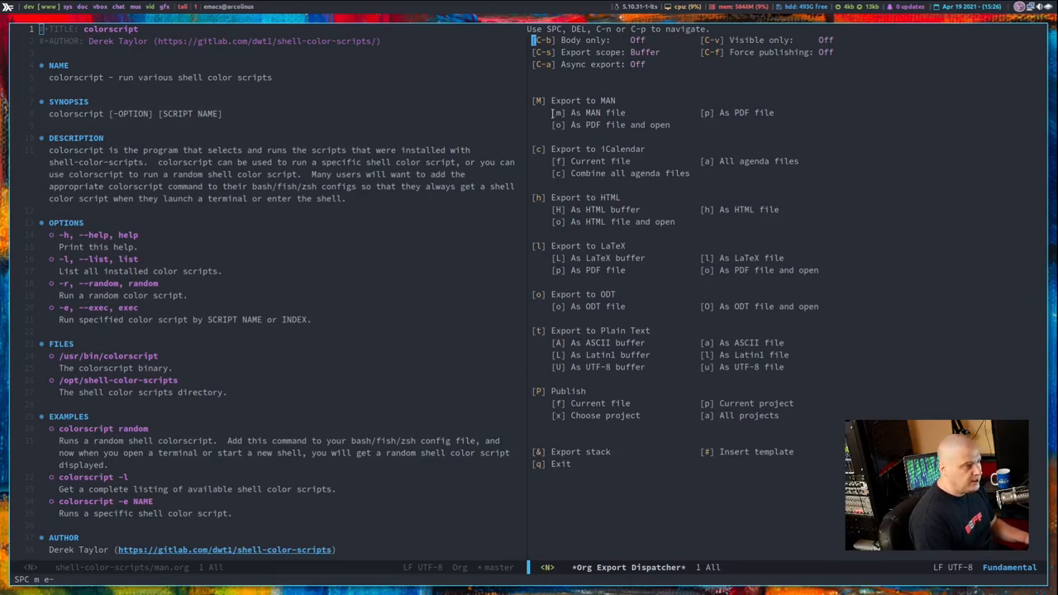
{"action": "mouse_move", "coordinate": [619, 103]}
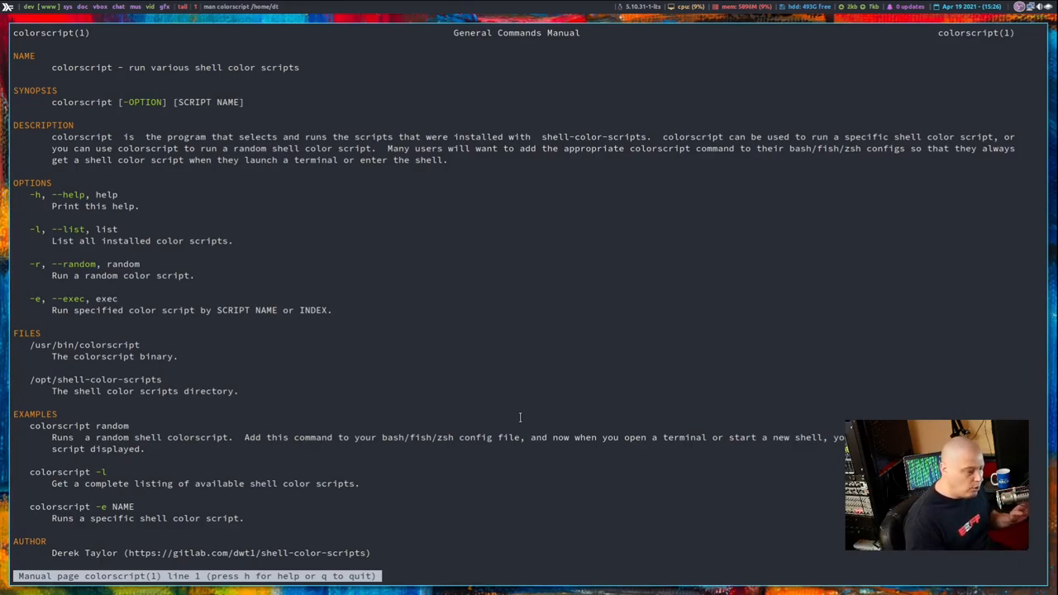
Quit the manual, clear the screen, and compose 'paru -S shell-color-scripts'
{"action": "key", "text": "q"}
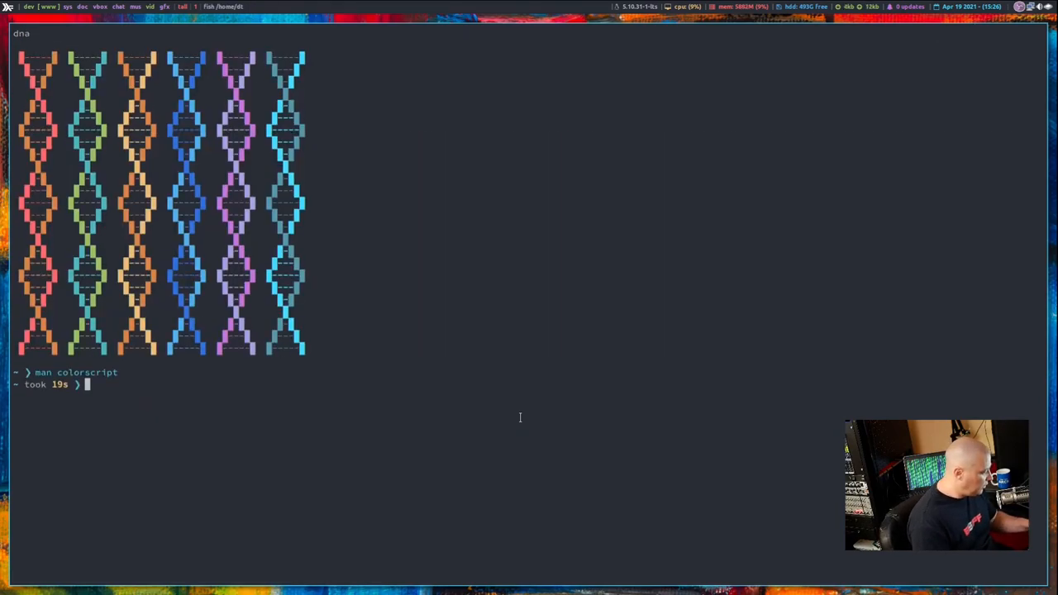
{"action": "type", "text": "clear"}
{"action": "type", "text": "yay -S"}
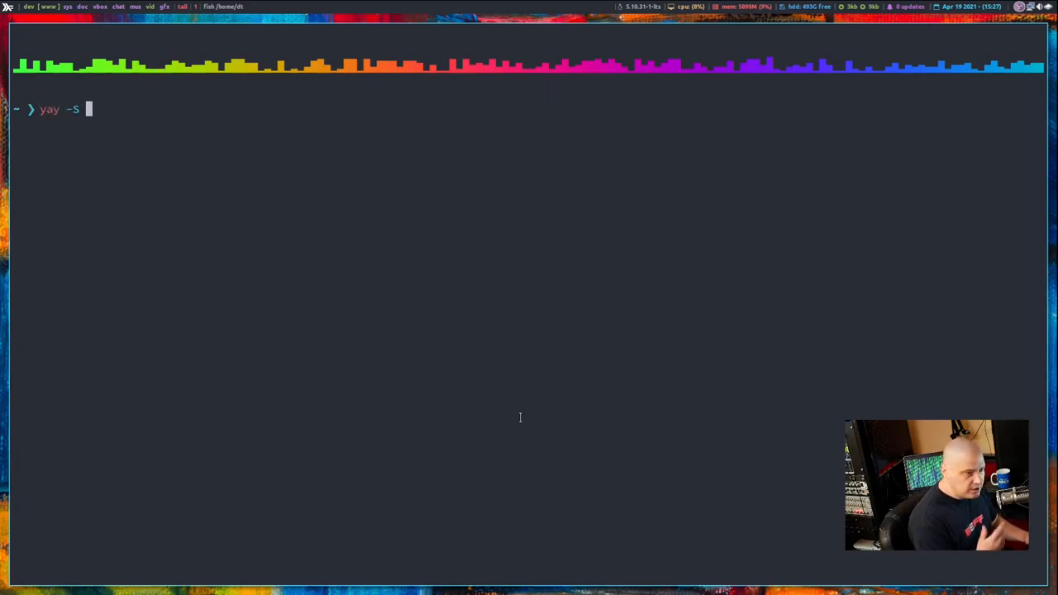
{"action": "type", "text": "shell-color-scripts/"}
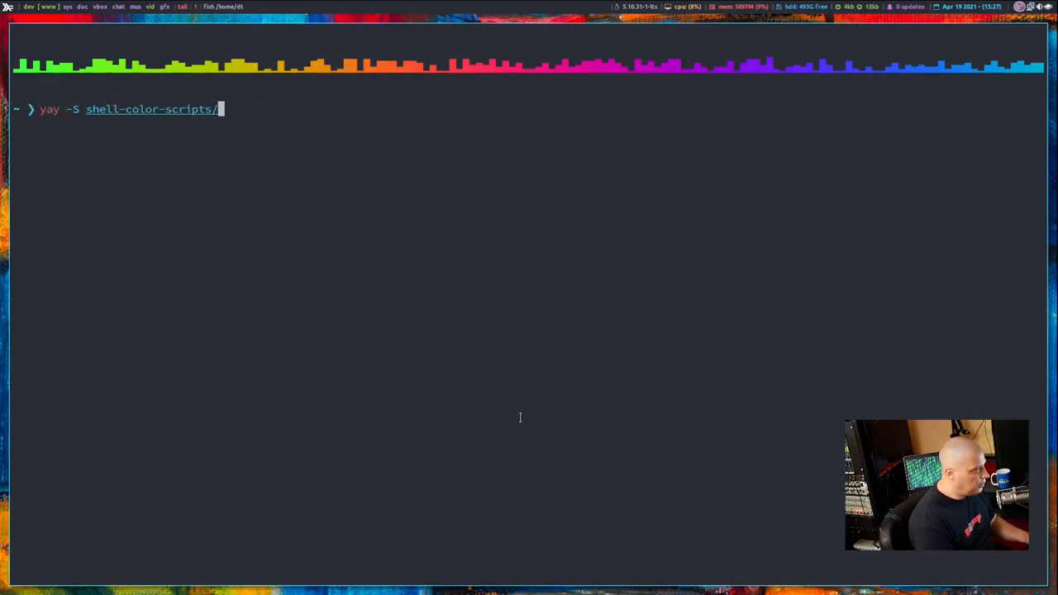
{"action": "key", "text": "BackSpace"}
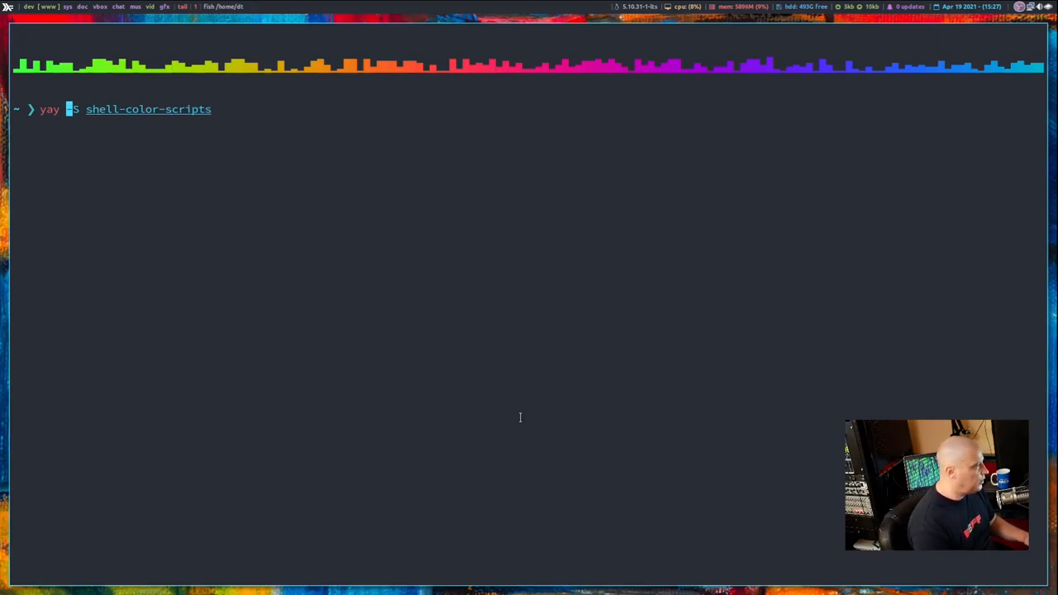
{"action": "type", "text": "paru"}
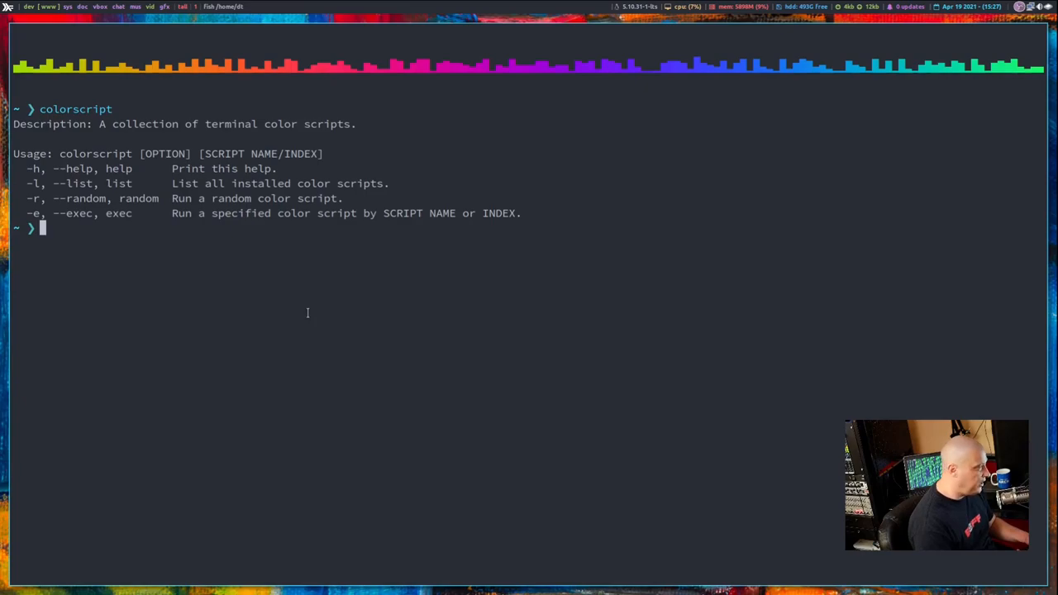
Open 'man colorscript' and scroll down to the examples and author section
{"action": "type", "text": "man colorscript"}
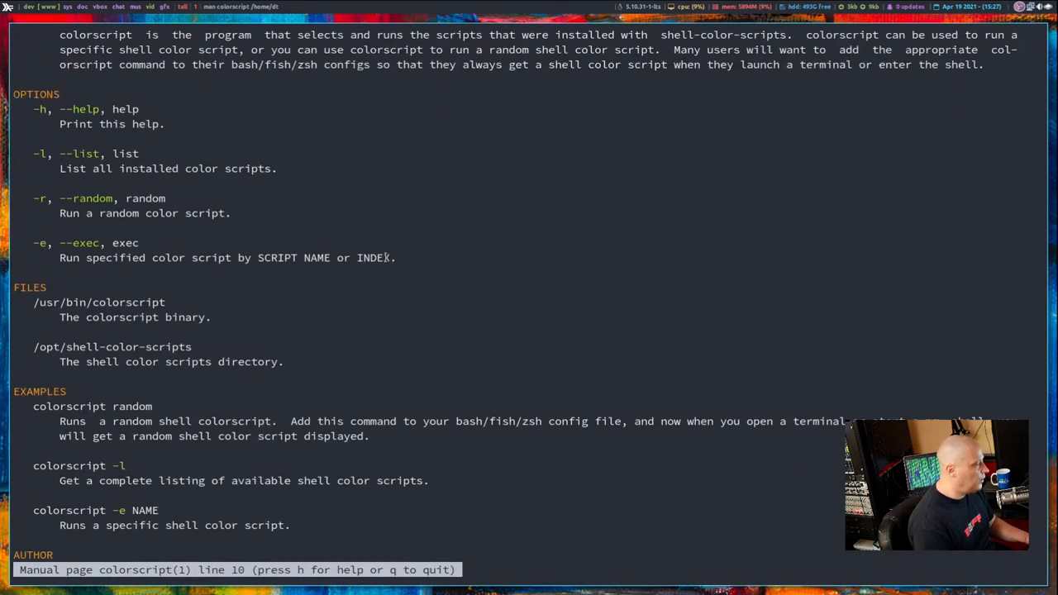
{"action": "scroll", "scroll_direction": "down", "scroll_amount": 3}
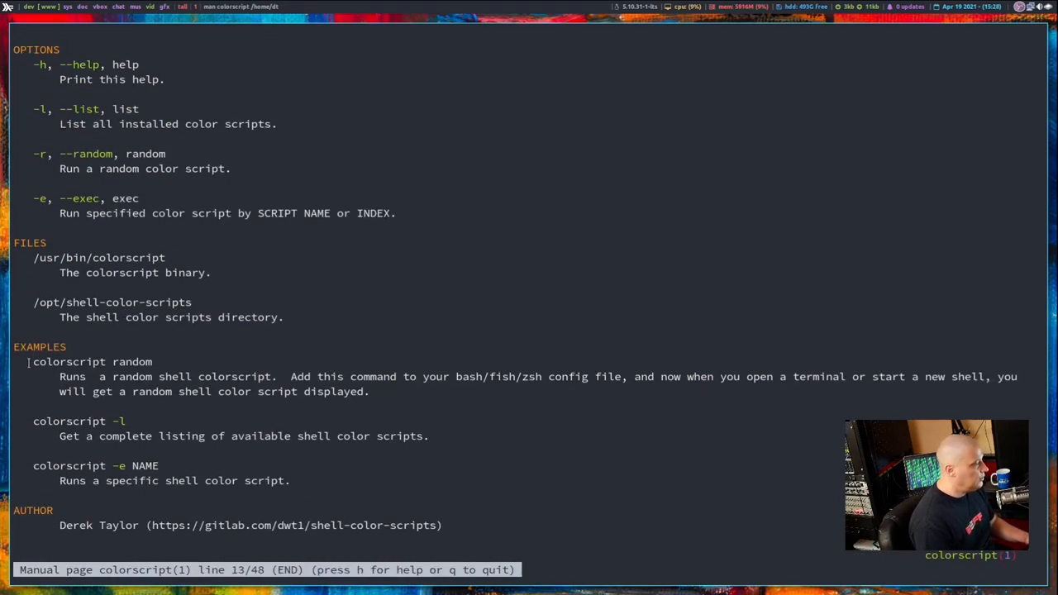
{"action": "mouse_move", "coordinate": [496, 465]}
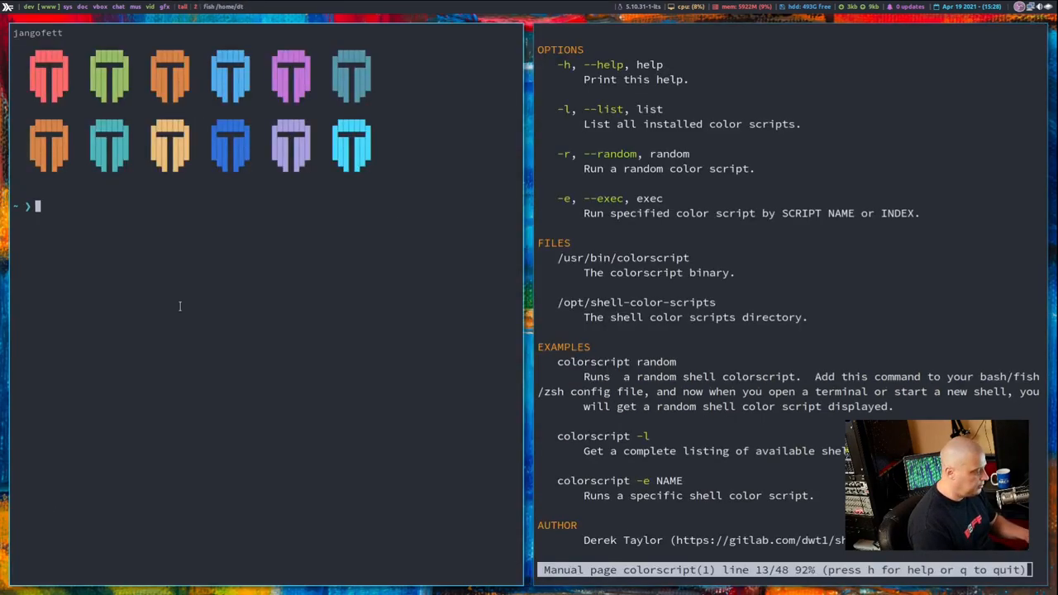
Run 'colorscript -e tux' in the left fish pane beside the open manual
{"action": "type", "text": "colorscript -e tux"}
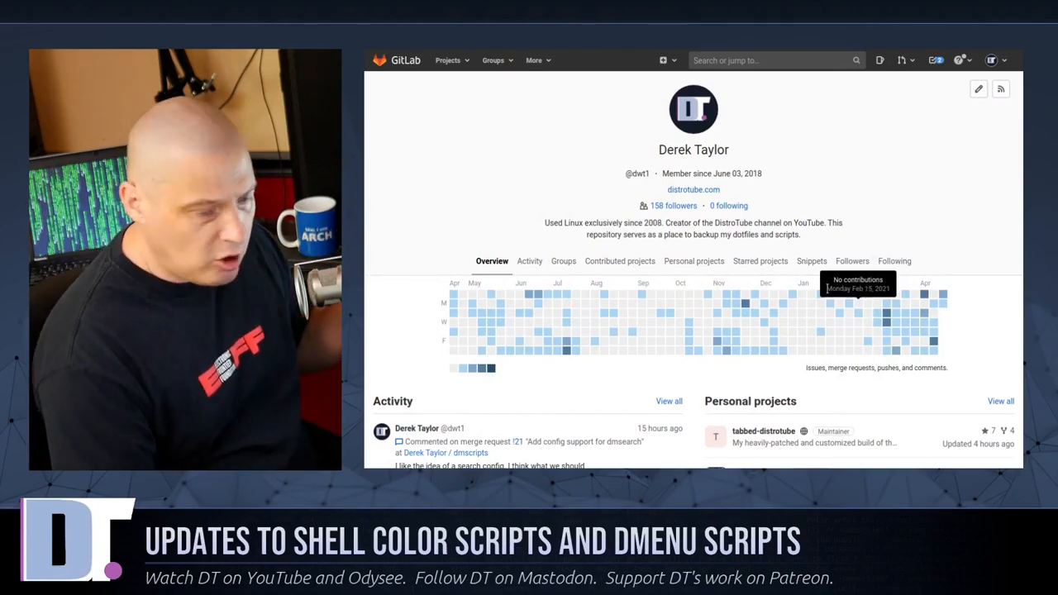
Scroll Personal projects, open dmscripts, and scroll down to its script file list
{"action": "scroll", "scroll_direction": "down", "scroll_amount": 3}
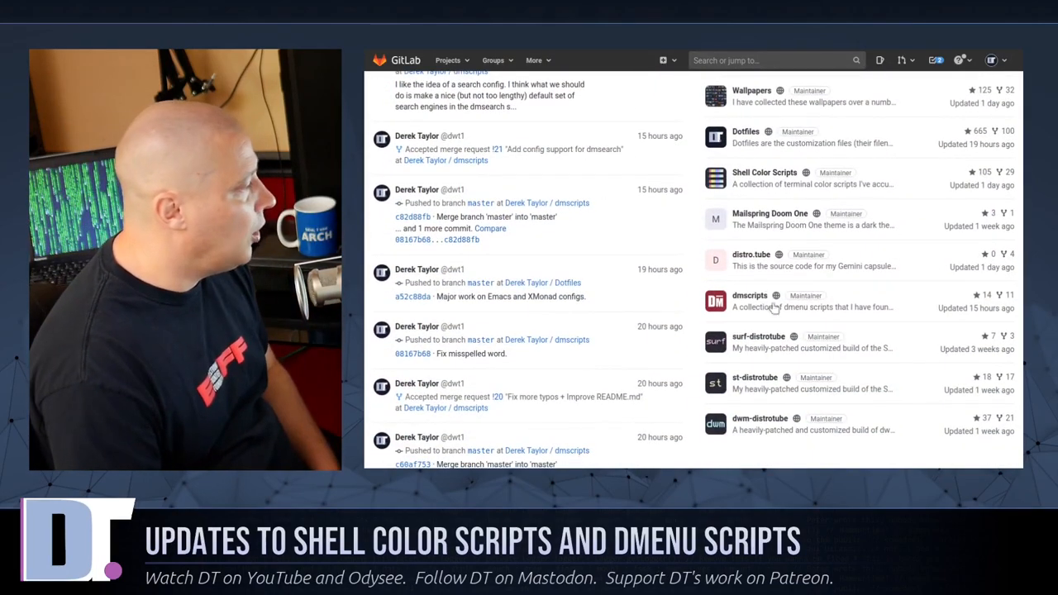
{"action": "mouse_move", "coordinate": [749, 295]}
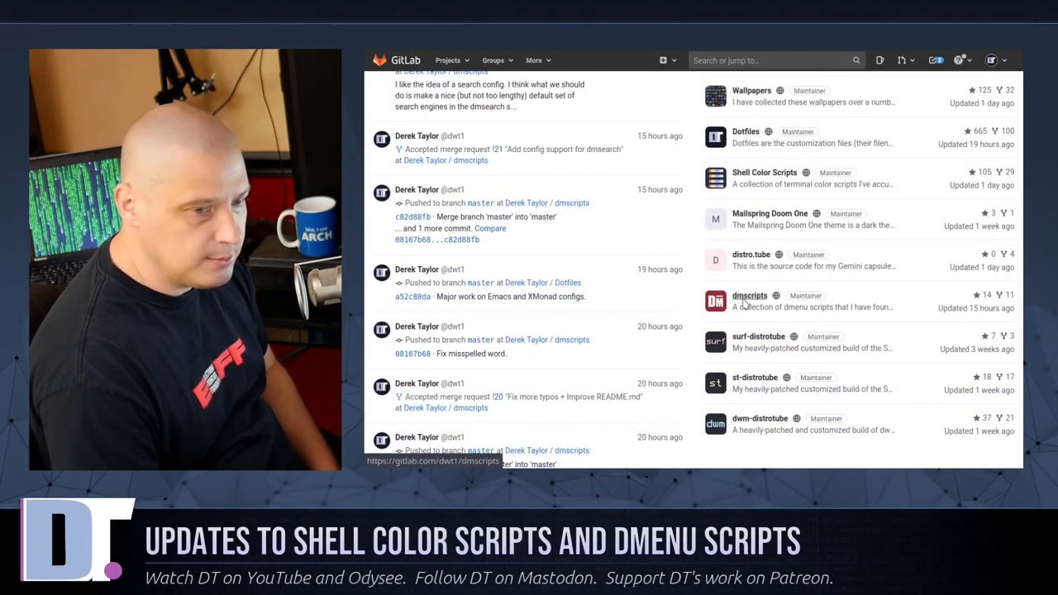
{"action": "left_click", "coordinate": [750, 295]}
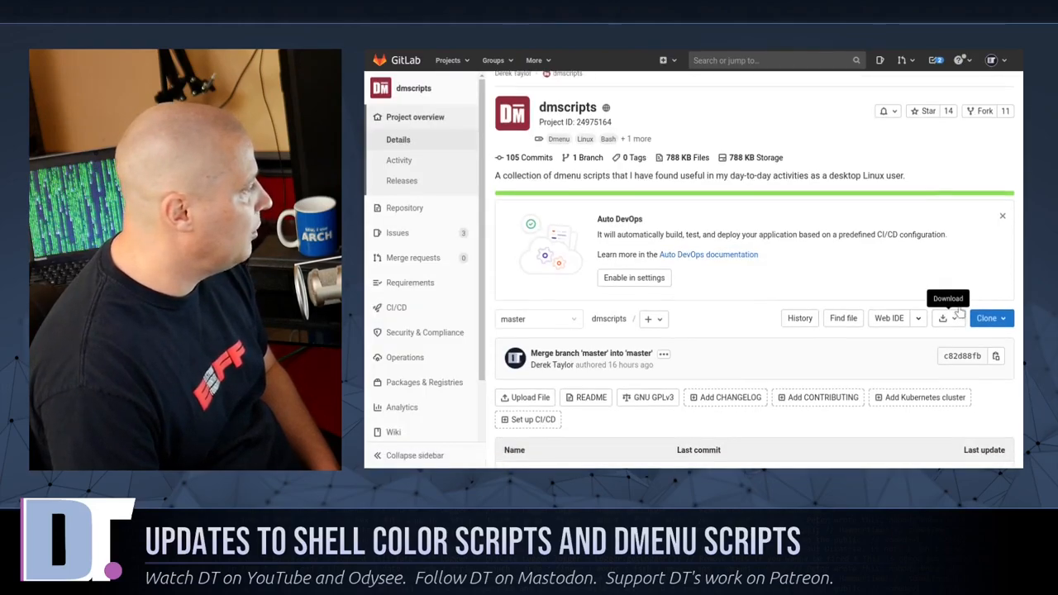
{"action": "scroll", "scroll_direction": "down", "scroll_amount": 3}
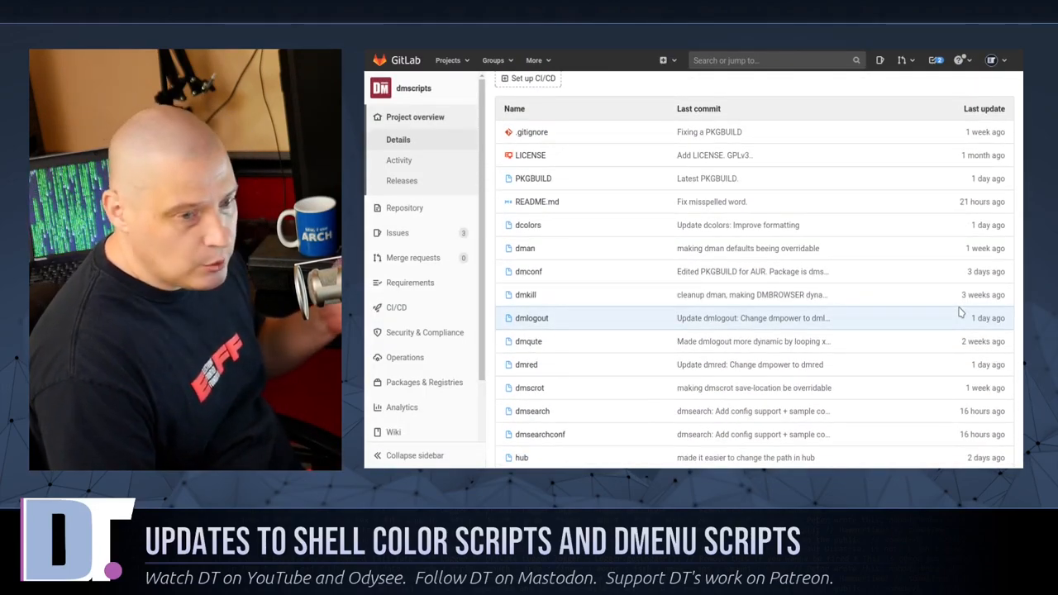
{"action": "mouse_move", "coordinate": [913, 319]}
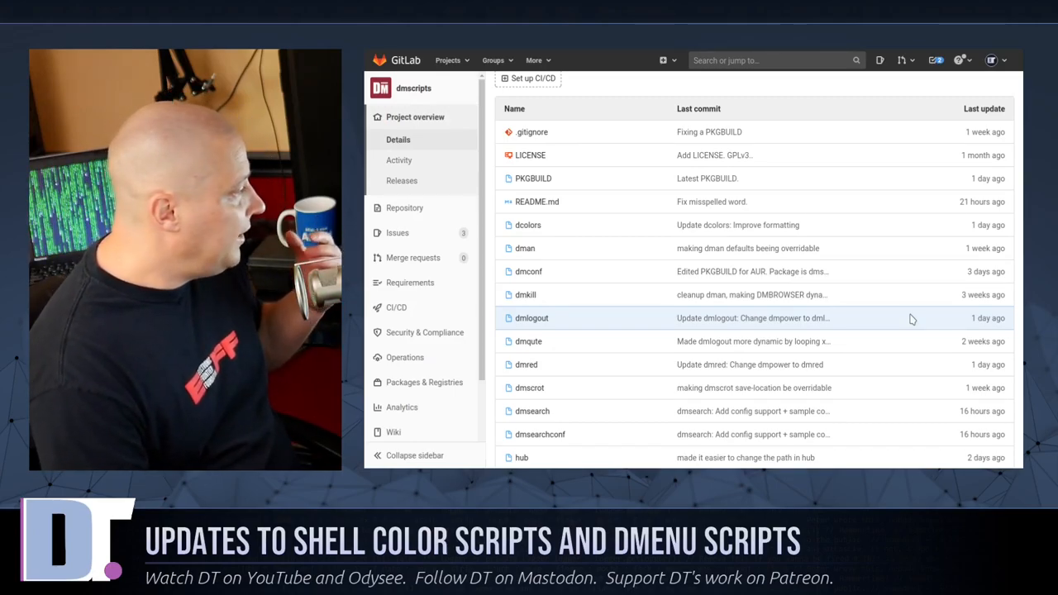
{"action": "mouse_move", "coordinate": [880, 374]}
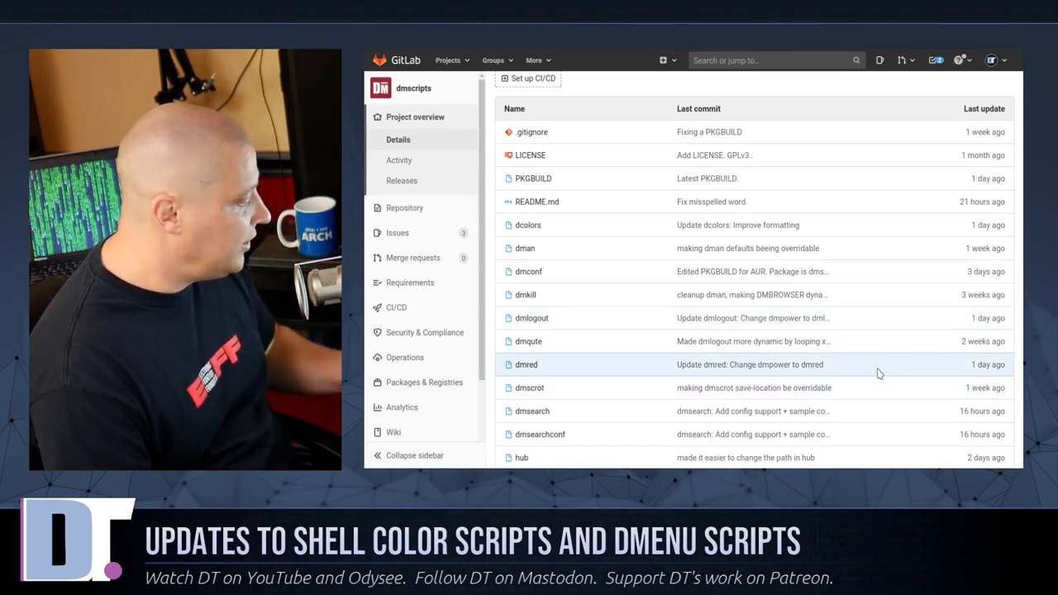
{"action": "scroll", "scroll_direction": "down", "scroll_amount": 3}
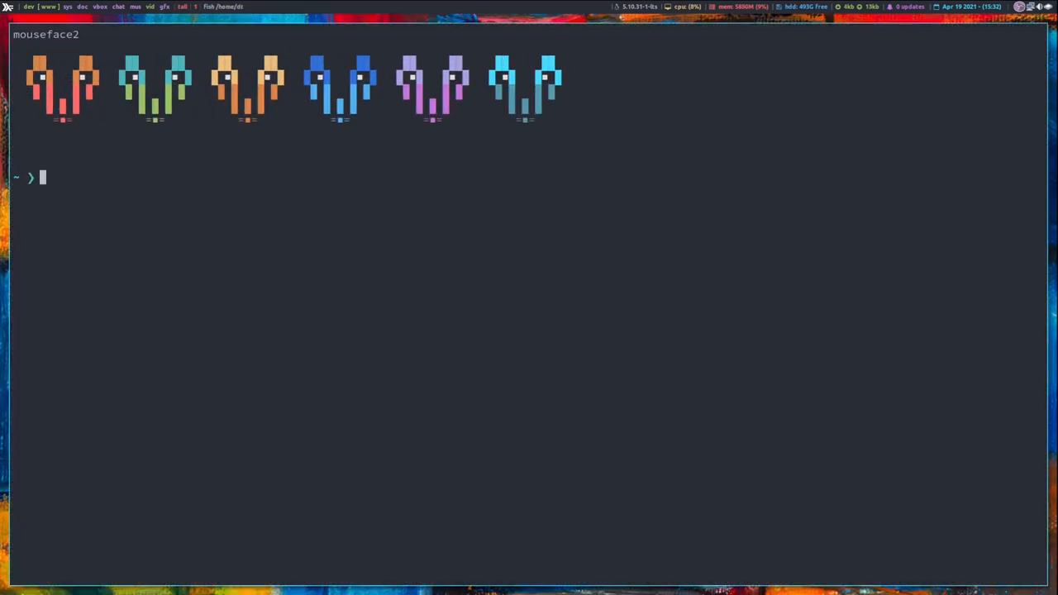
Compose the AUR install command for dmscripts-git, swapping yay for paru
{"action": "type", "text": "yay -"}
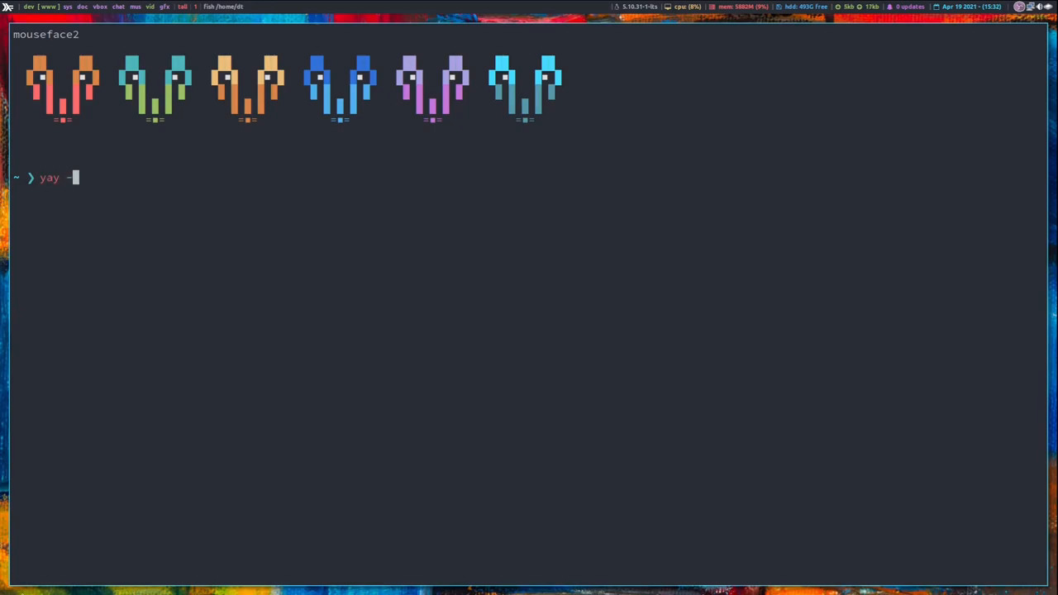
{"action": "type", "text": "S dmenu-distrotube/"}
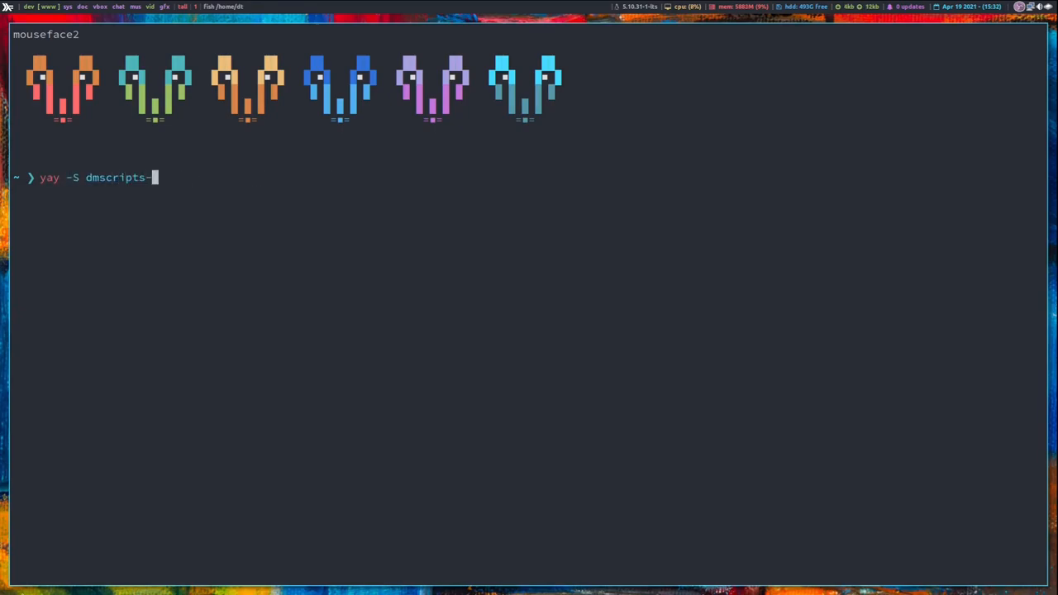
{"action": "type", "text": "git"}
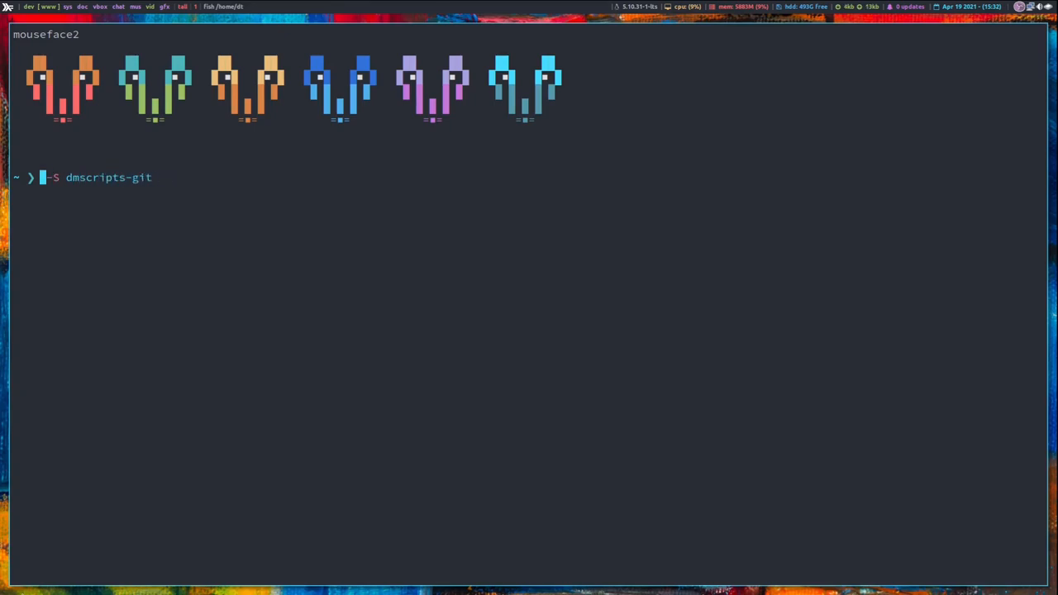
{"action": "type", "text": "paru"}
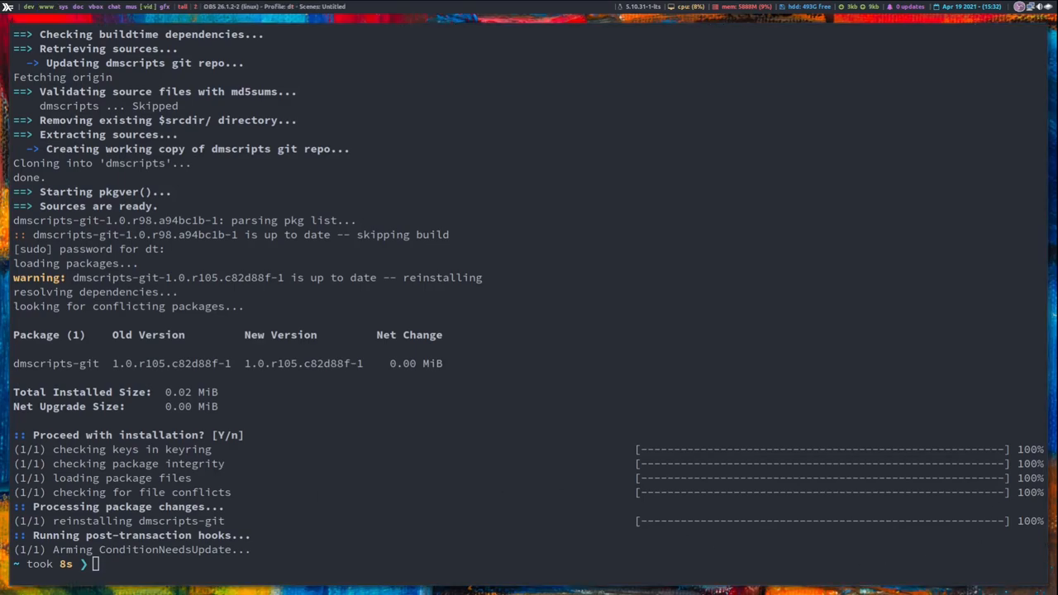
Run dmlogout, then launch dmconf to show the Edit config file list
{"action": "type", "text": "logout"}
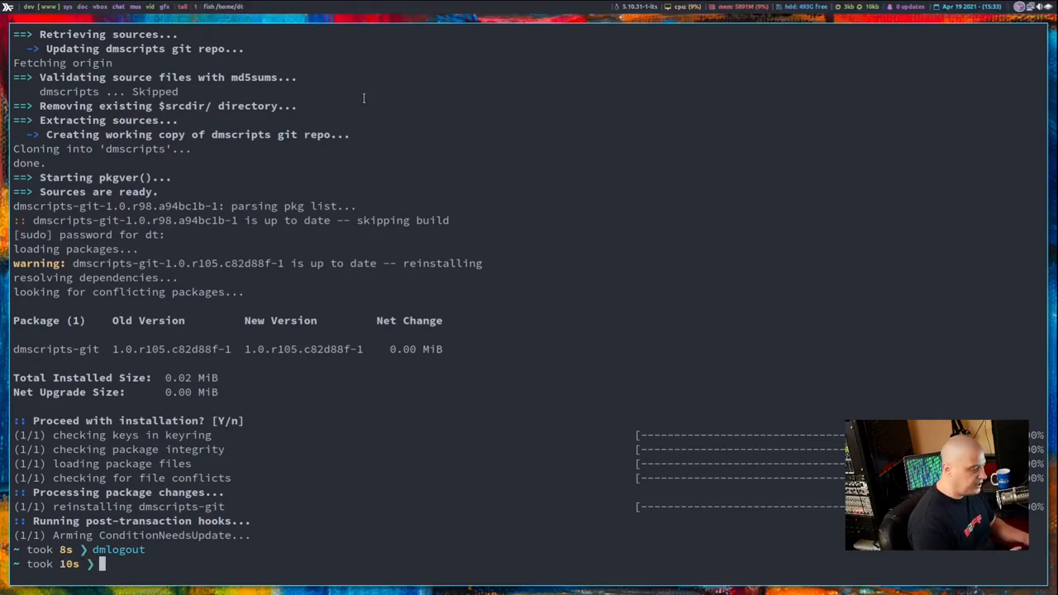
{"action": "type", "text": "dmlogout"}
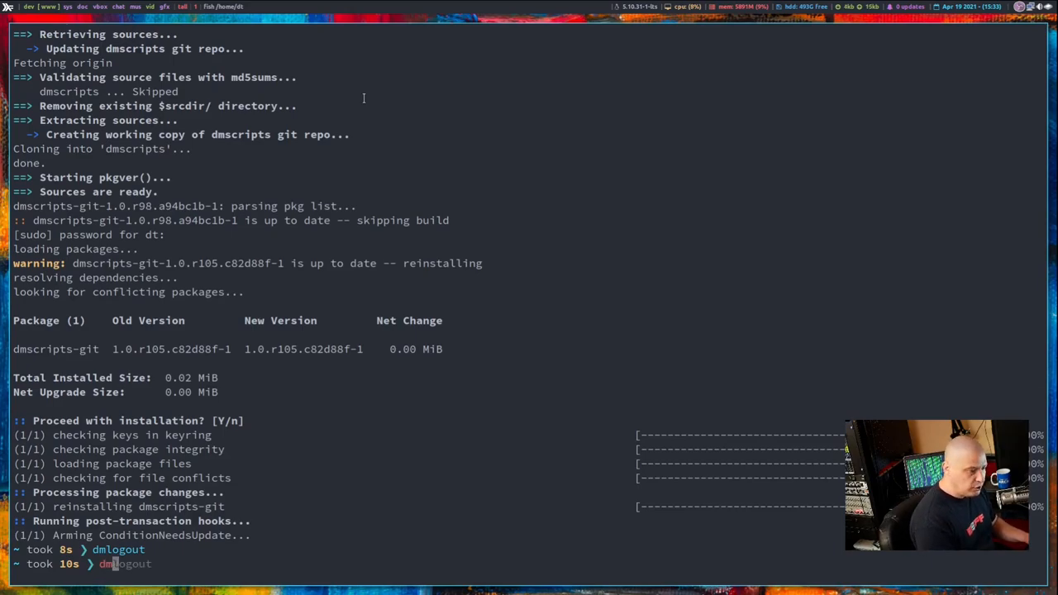
{"action": "type", "text": "dmconf"}
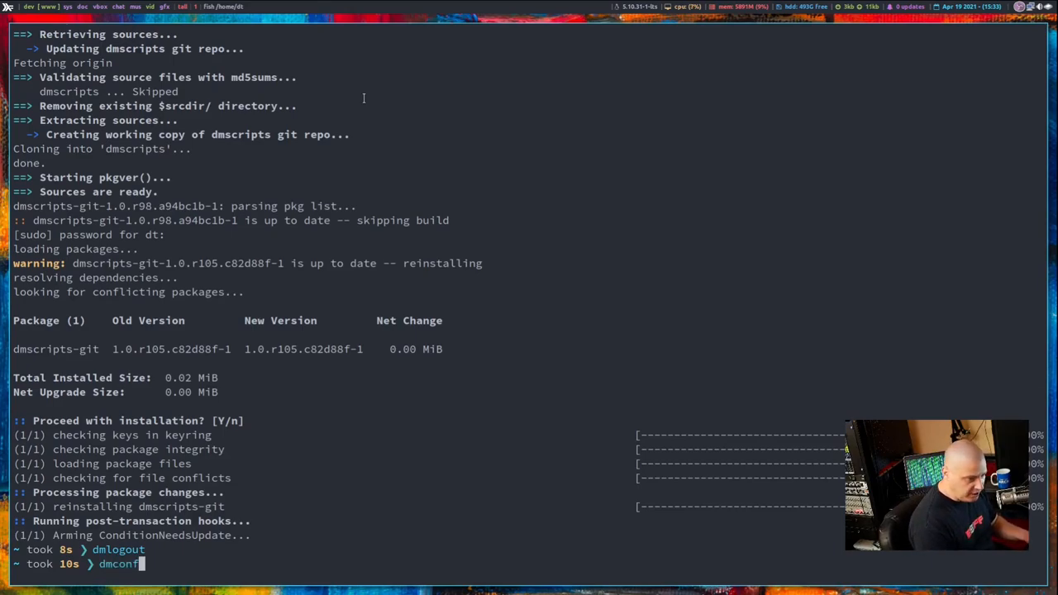
{"action": "key", "text": "enter"}
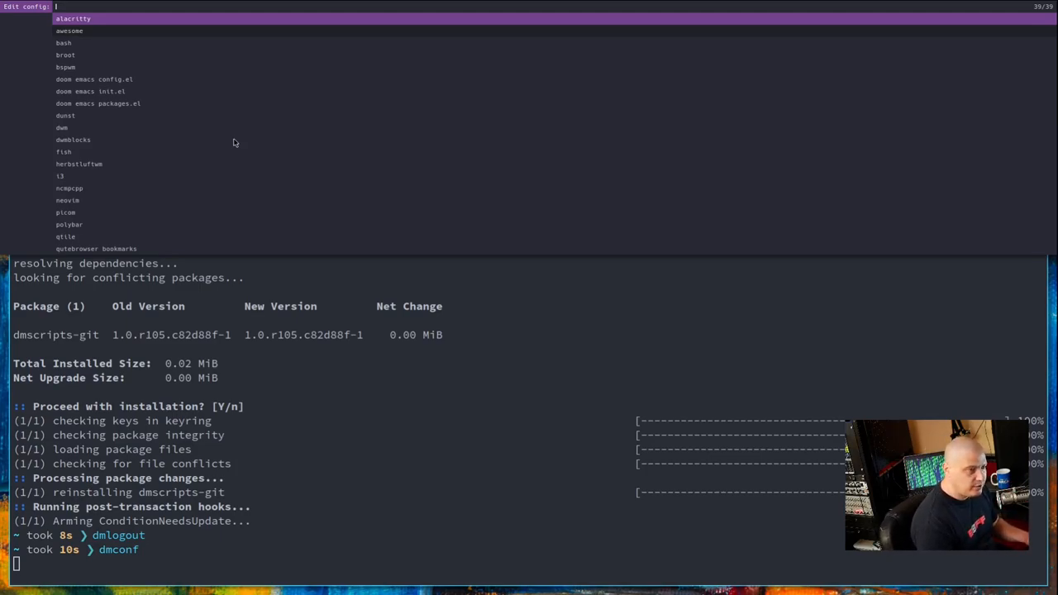
{"action": "mouse_move", "coordinate": [135, 163]}
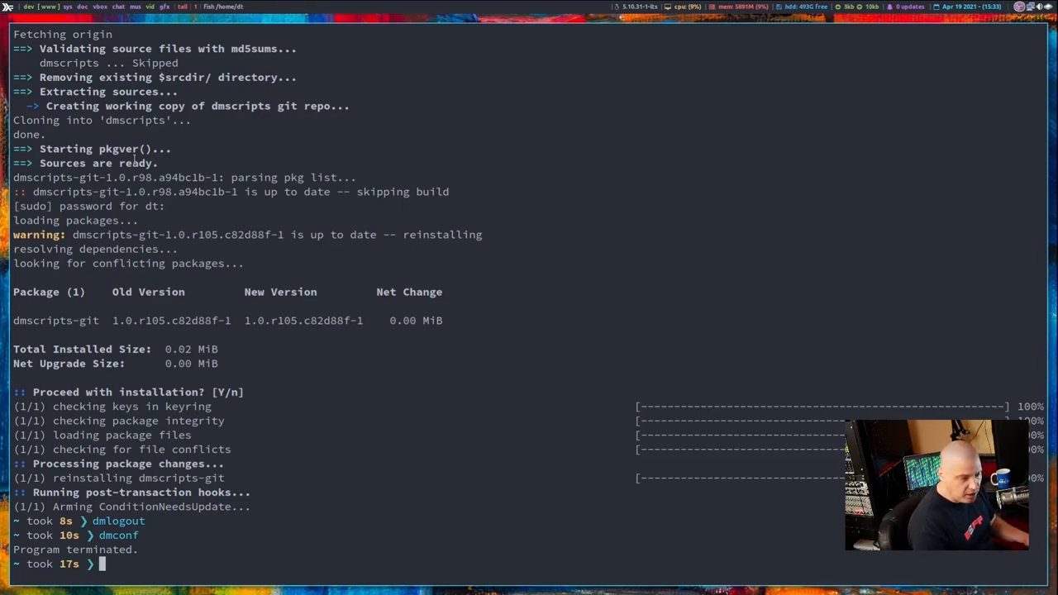
Run dmsearch, choose the archaur engine, and search for 'dmscripts'
{"action": "type", "text": "dmlogou"}
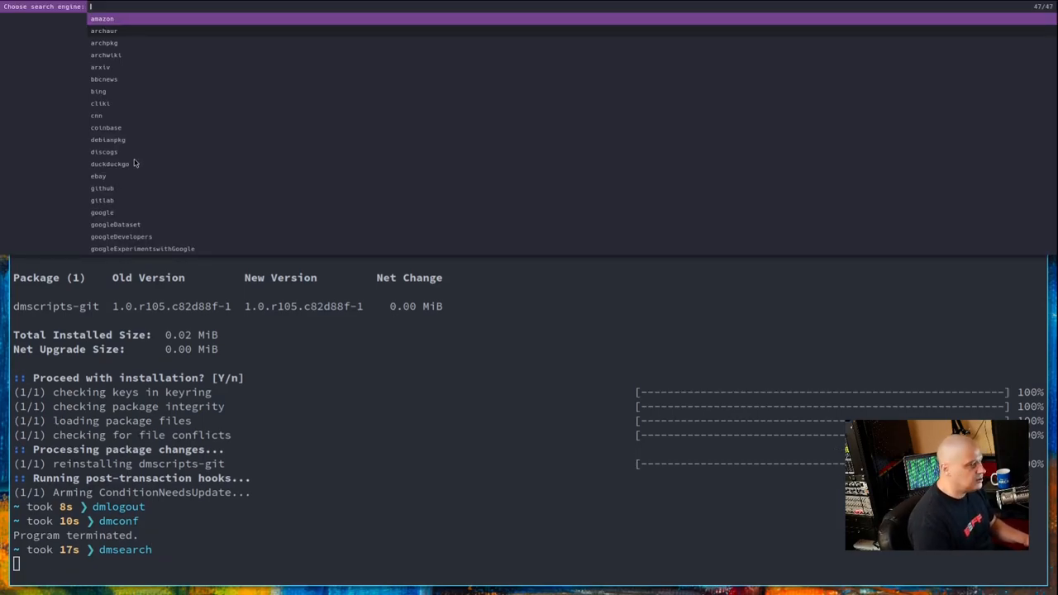
{"action": "scroll", "scroll_direction": "down", "scroll_amount": 3}
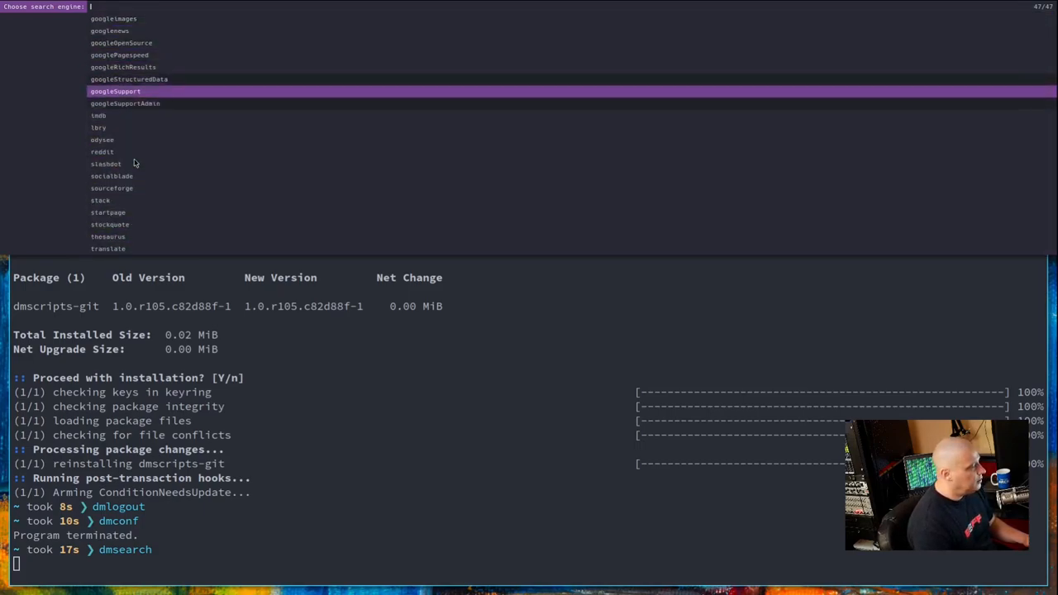
{"action": "key", "text": "Down"}
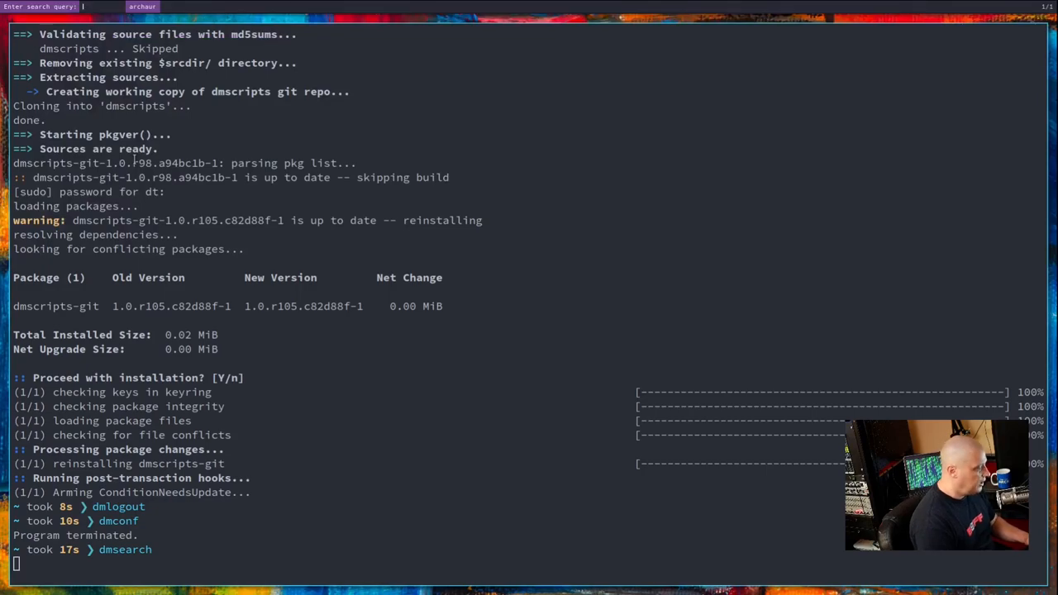
{"action": "type", "text": "dmscripts"}
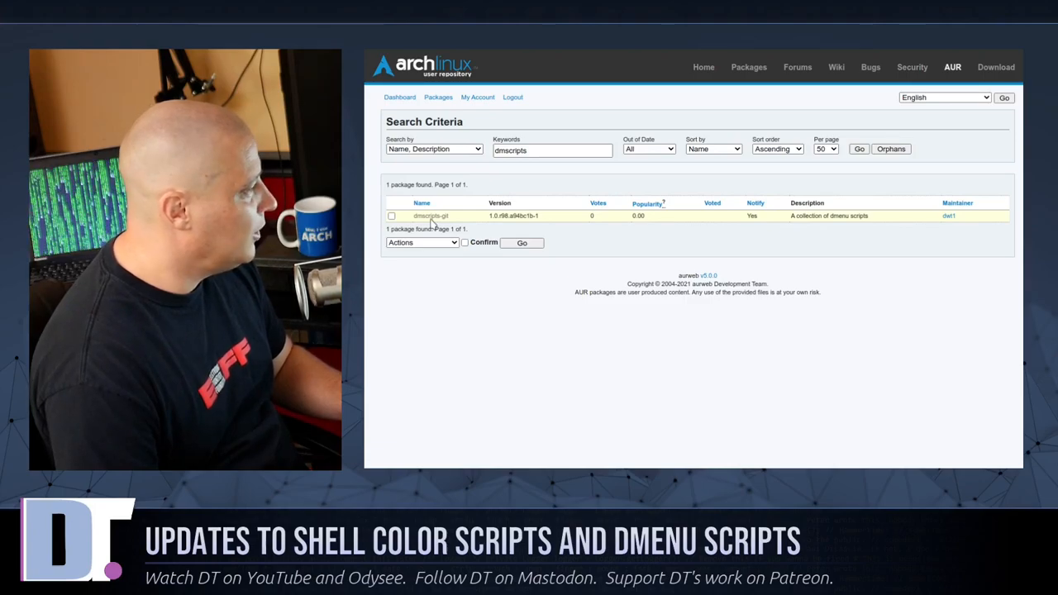
Open the dmscripts-git link and scroll down to the README's script list
{"action": "left_click", "coordinate": [430, 215]}
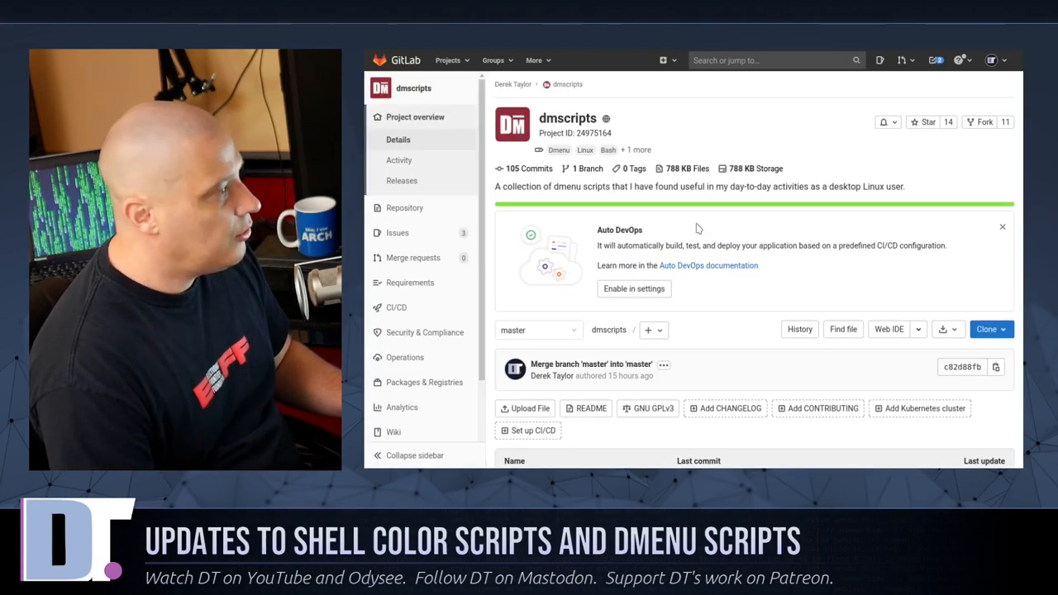
{"action": "scroll", "scroll_direction": "down", "scroll_amount": 3}
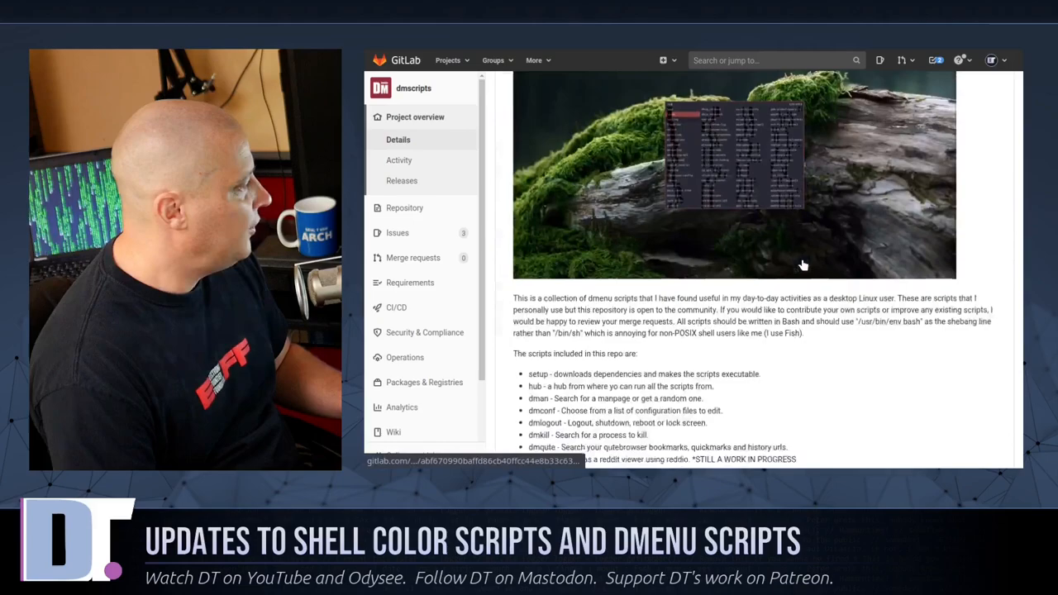
{"action": "scroll", "scroll_direction": "down", "scroll_amount": 3}
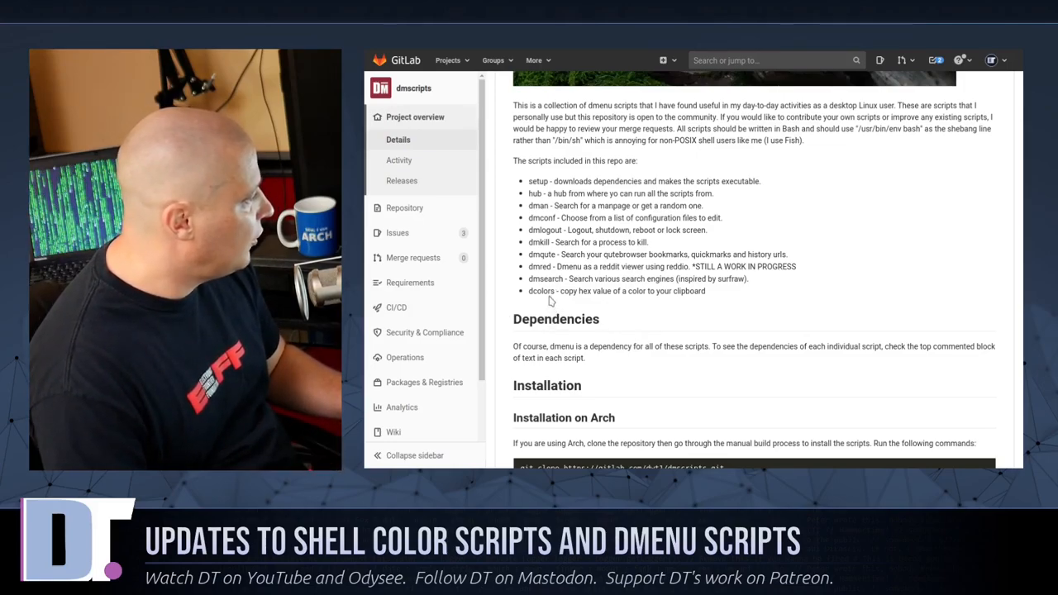
{"action": "mouse_move", "coordinate": [678, 303]}
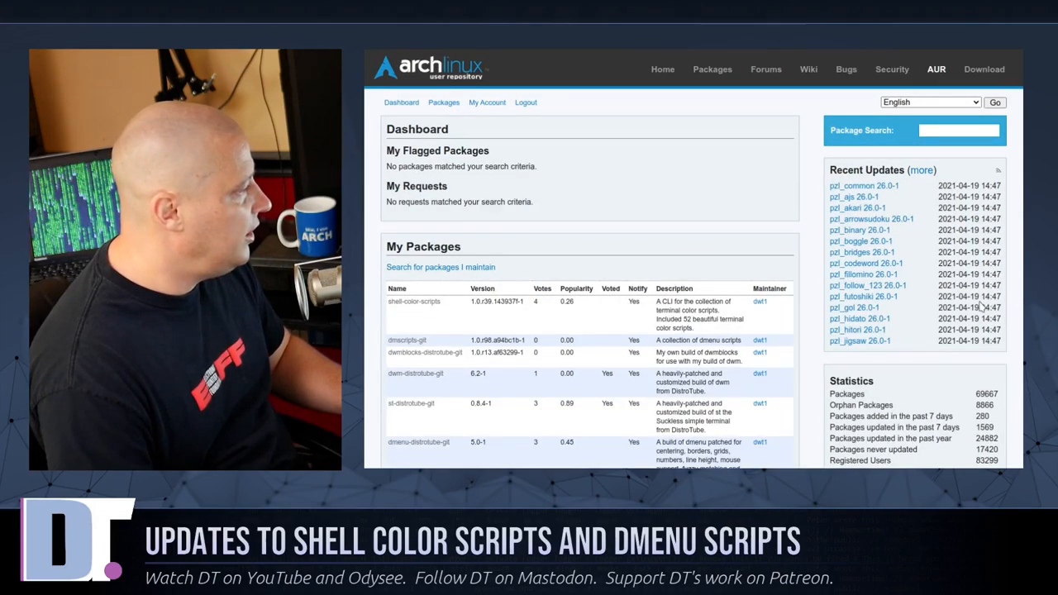
Scroll the My Packages table past dmscripts-git, dwm-distrotube-git and st-distrotube-git
{"action": "scroll", "scroll_direction": "down", "scroll_amount": 3}
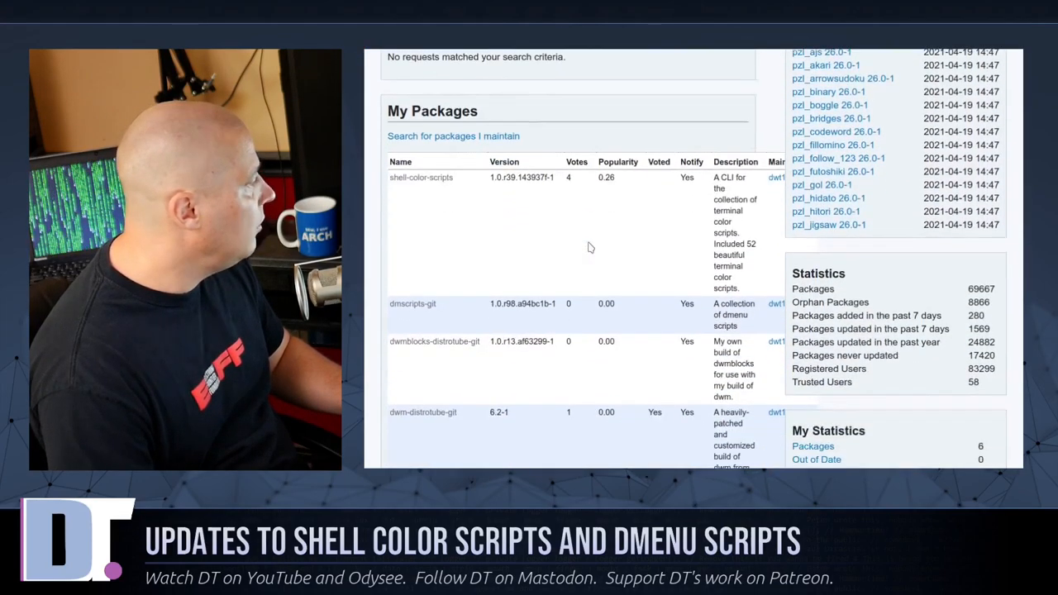
{"action": "scroll", "scroll_direction": "down", "scroll_amount": 3}
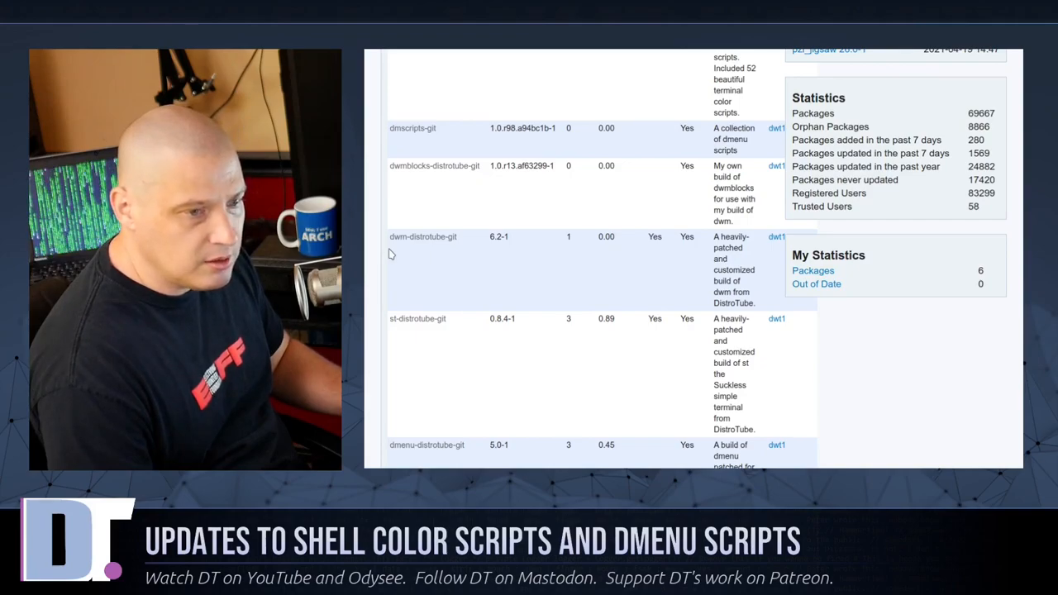
{"action": "mouse_move", "coordinate": [437, 256]}
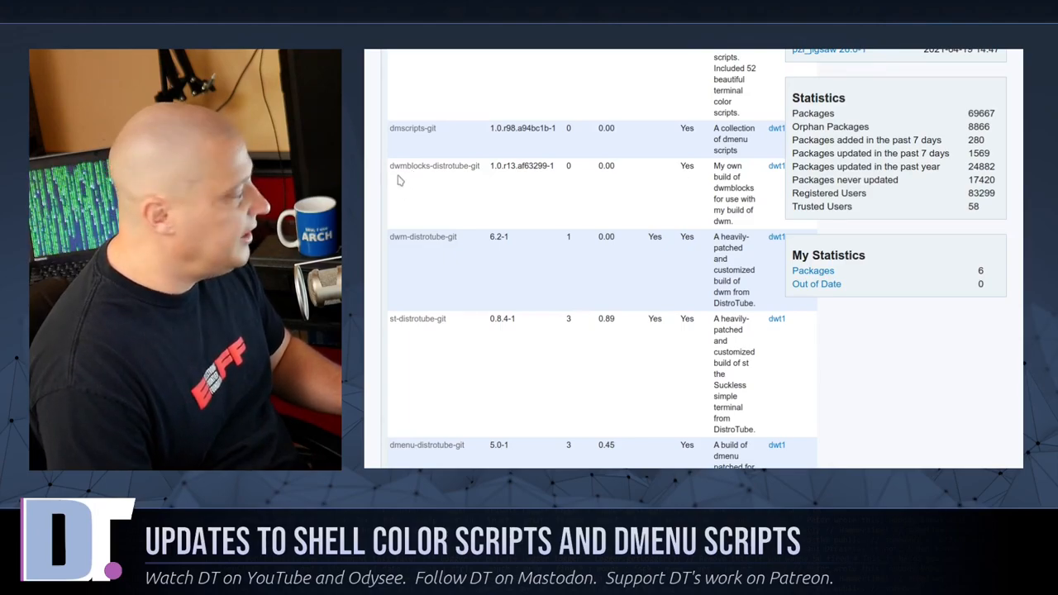
{"action": "scroll", "scroll_direction": "down", "scroll_amount": 3}
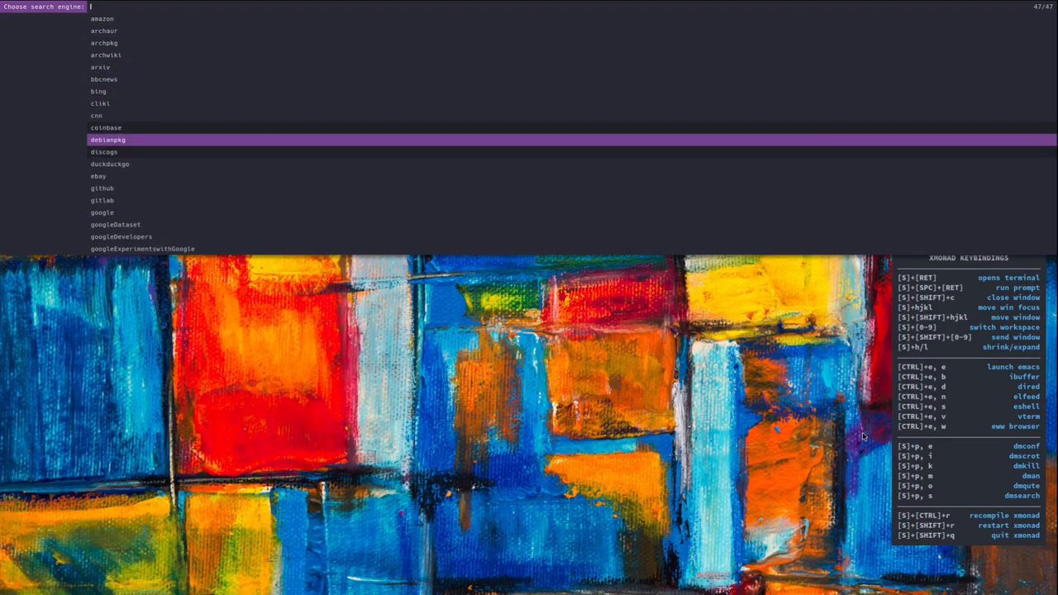
{"action": "mouse_move", "coordinate": [139, 129]}
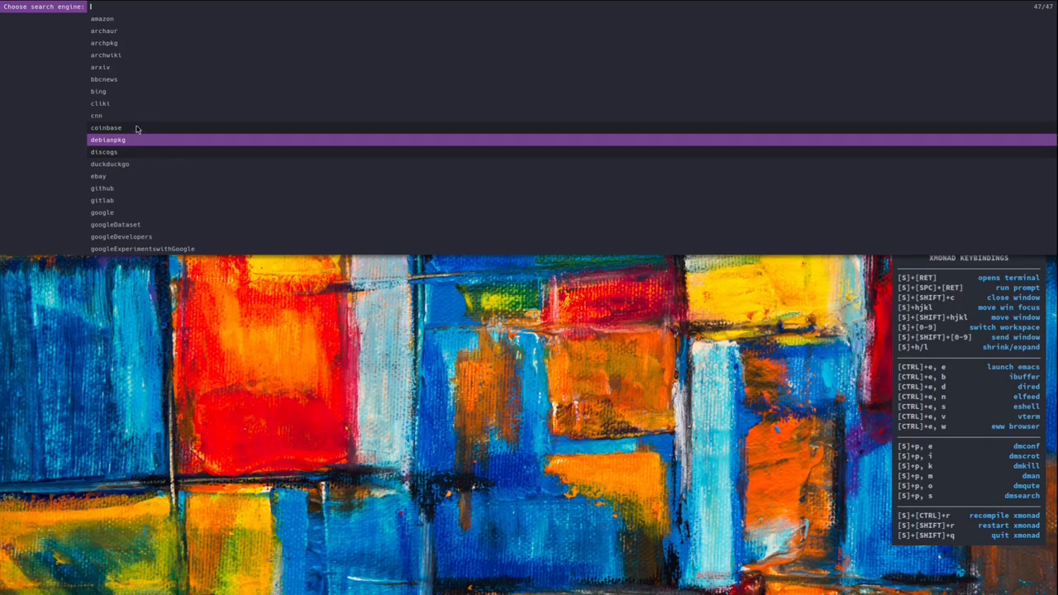
{"action": "mouse_move", "coordinate": [224, 137]}
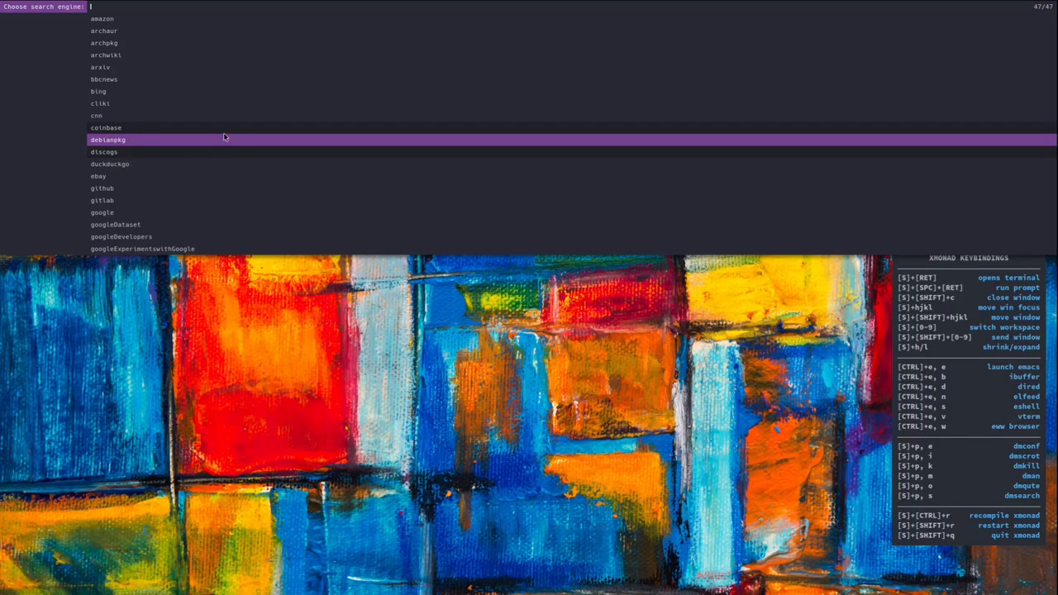